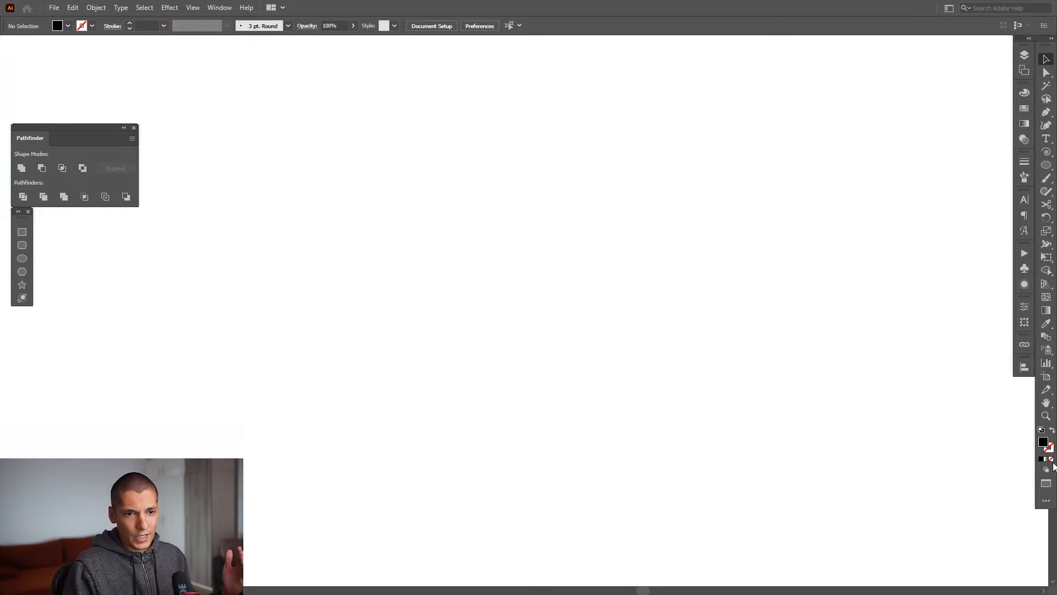
# Swap fill and stroke so new shapes have no fill and a black outline.
pyautogui.click(1046, 458)
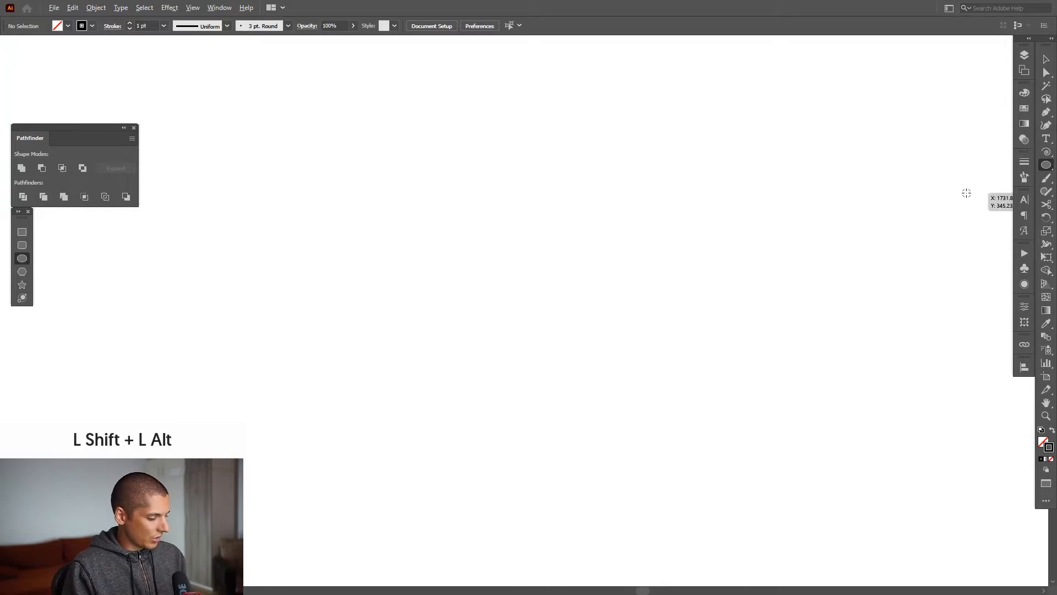
# Draw a large 5 pt outlined circle with a small concentric circle at its centre.
pyautogui.moveTo(503, 286); pyautogui.dragTo(652, 318)
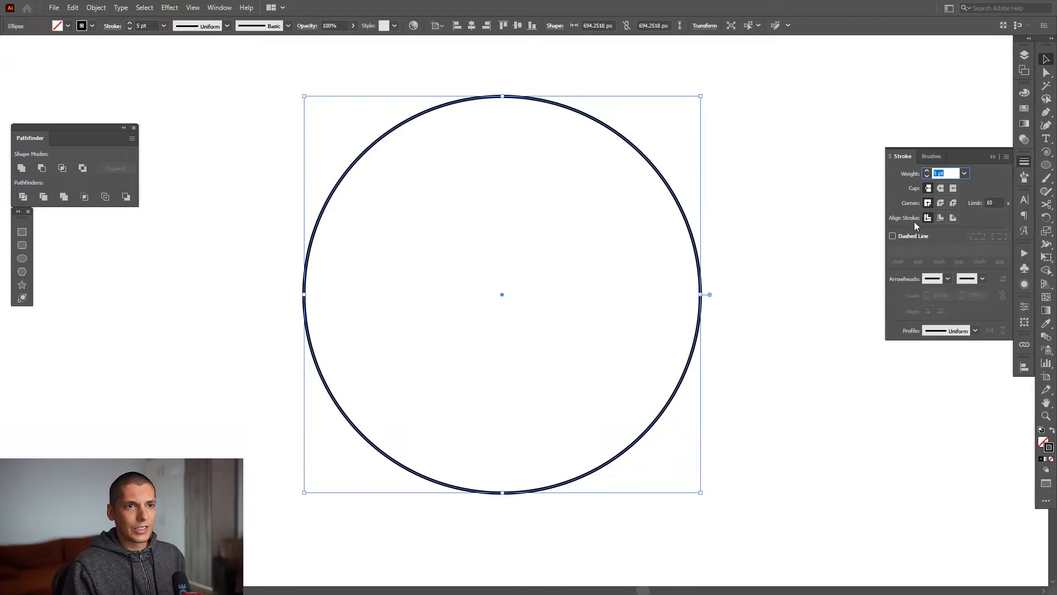
pyautogui.moveTo(927, 217)
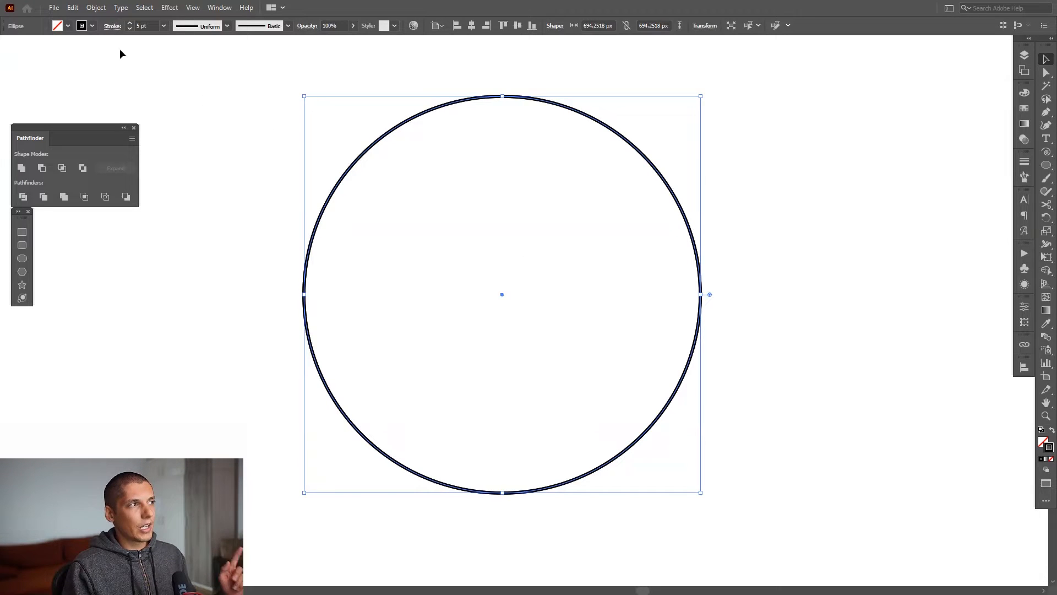
pyautogui.click(72, 7)
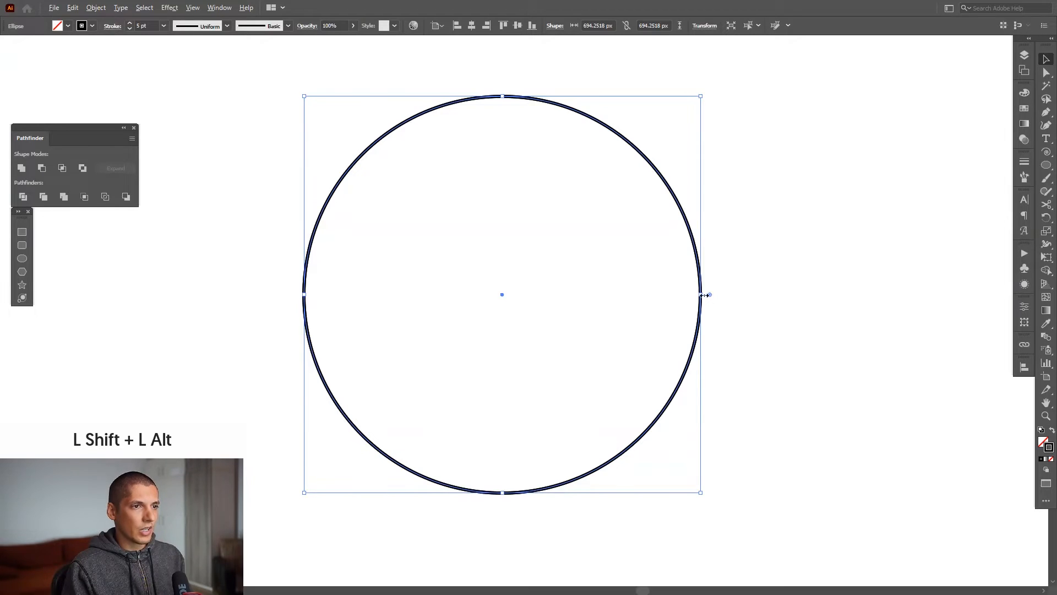
pyautogui.moveTo(502, 295); pyautogui.dragTo(522, 297)
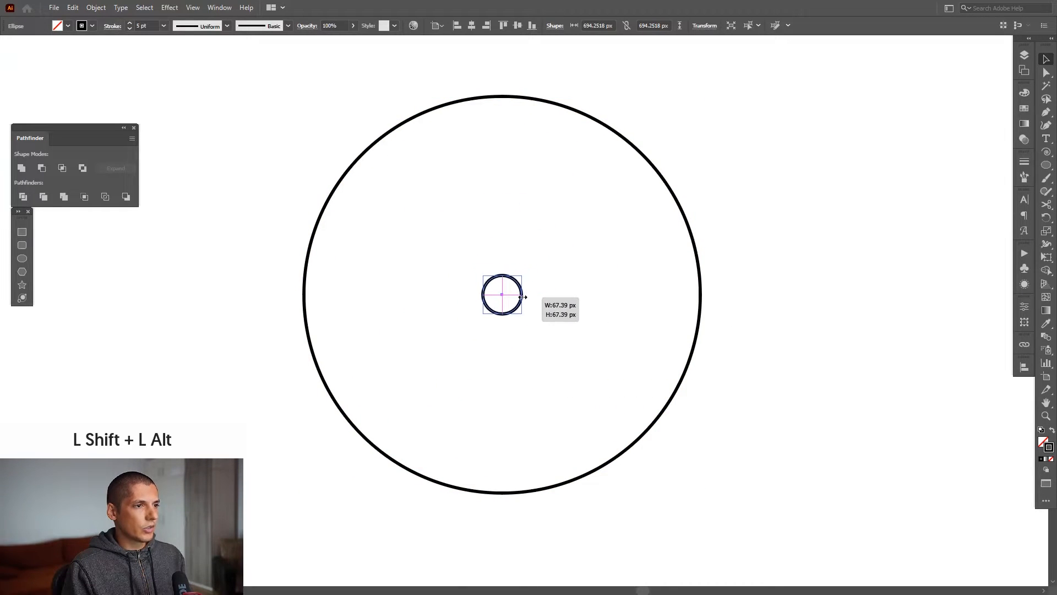
pyautogui.moveTo(523, 298); pyautogui.dragTo(514, 293)
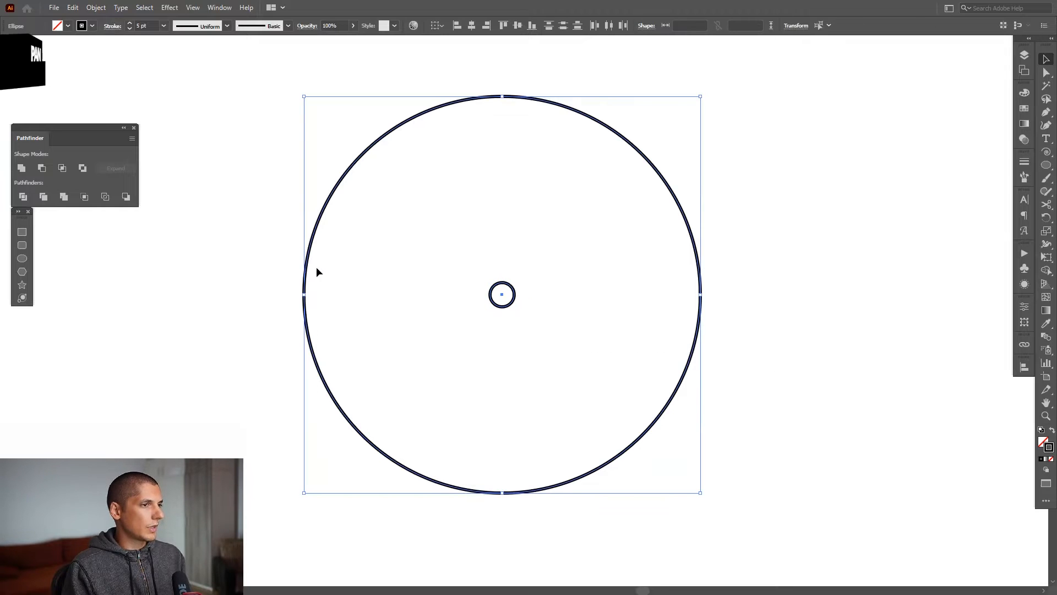
# Blend the small and large circles using Specified Steps set to 10.
pyautogui.click(95, 7)
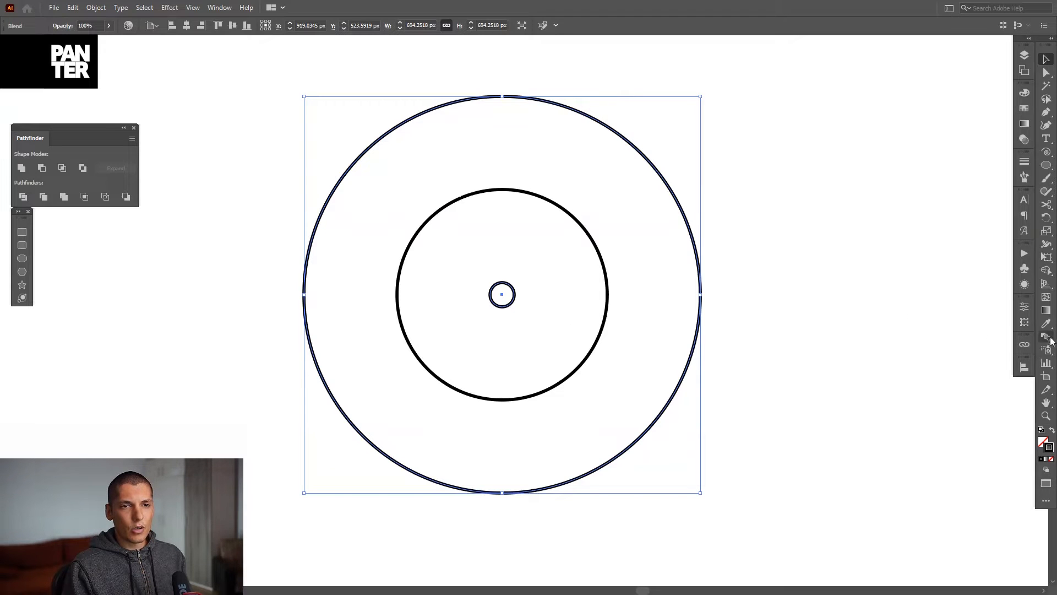
pyautogui.moveTo(1048, 339)
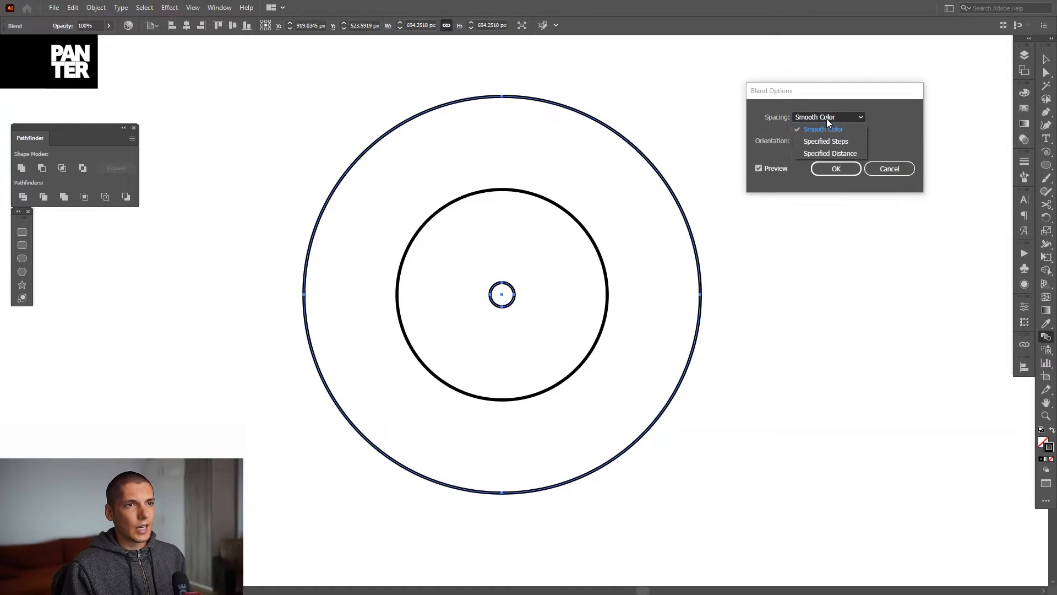
pyautogui.click(825, 141)
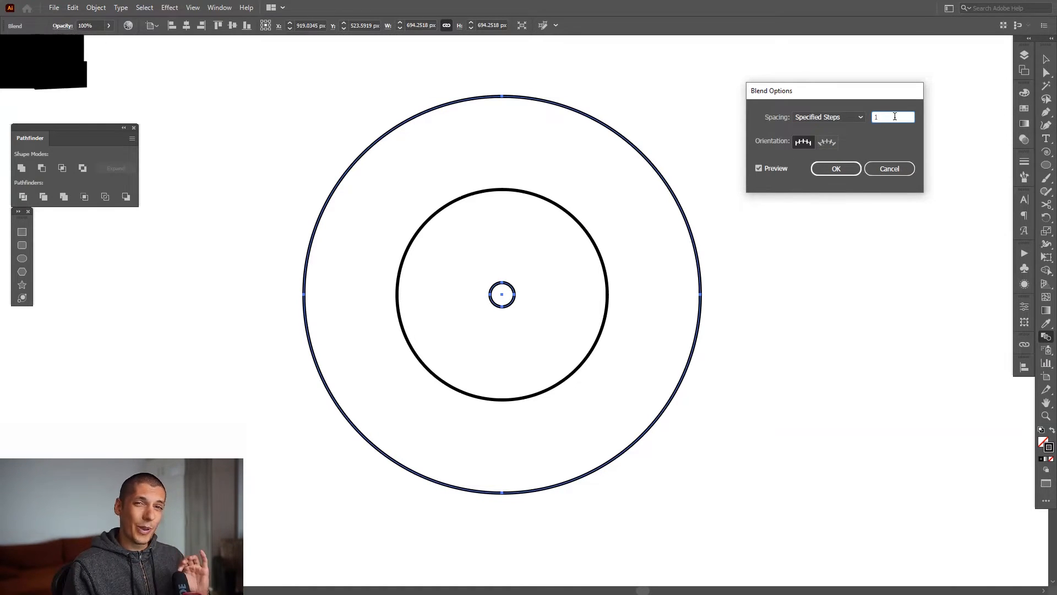
pyautogui.write('8')
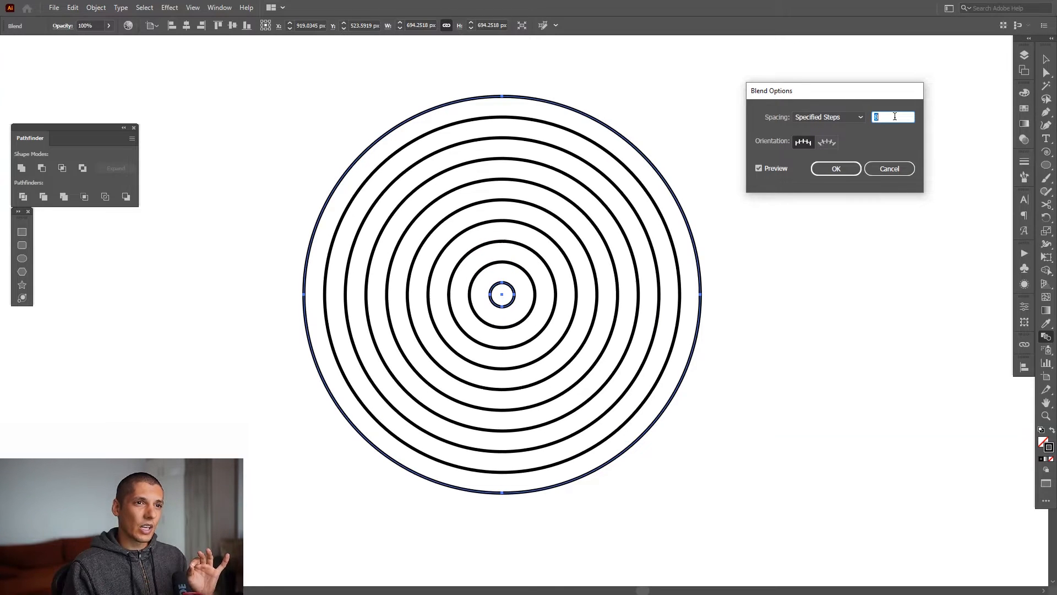
pyautogui.write('10')
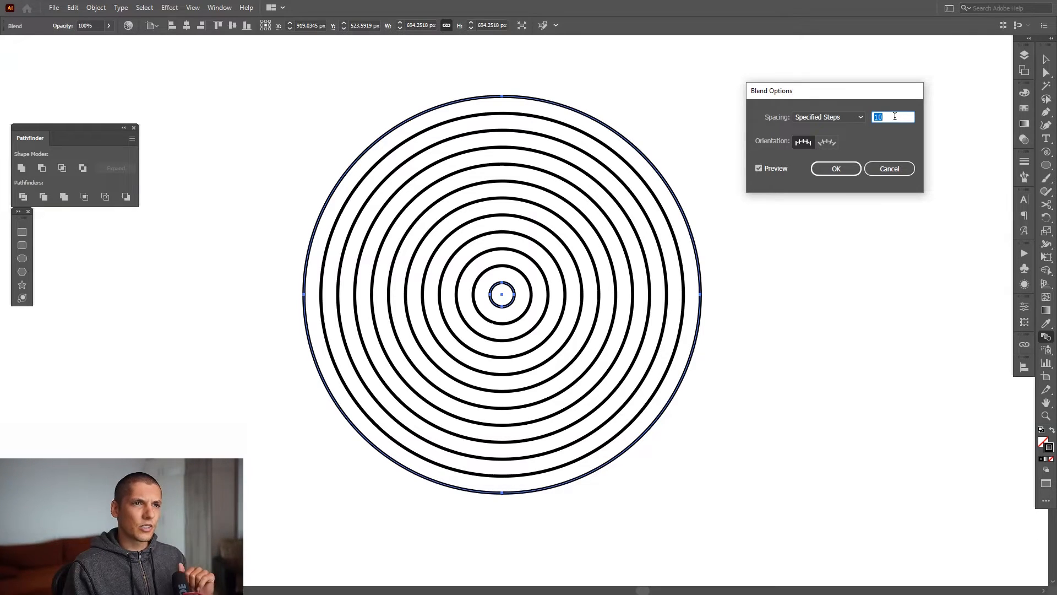
pyautogui.click(835, 168)
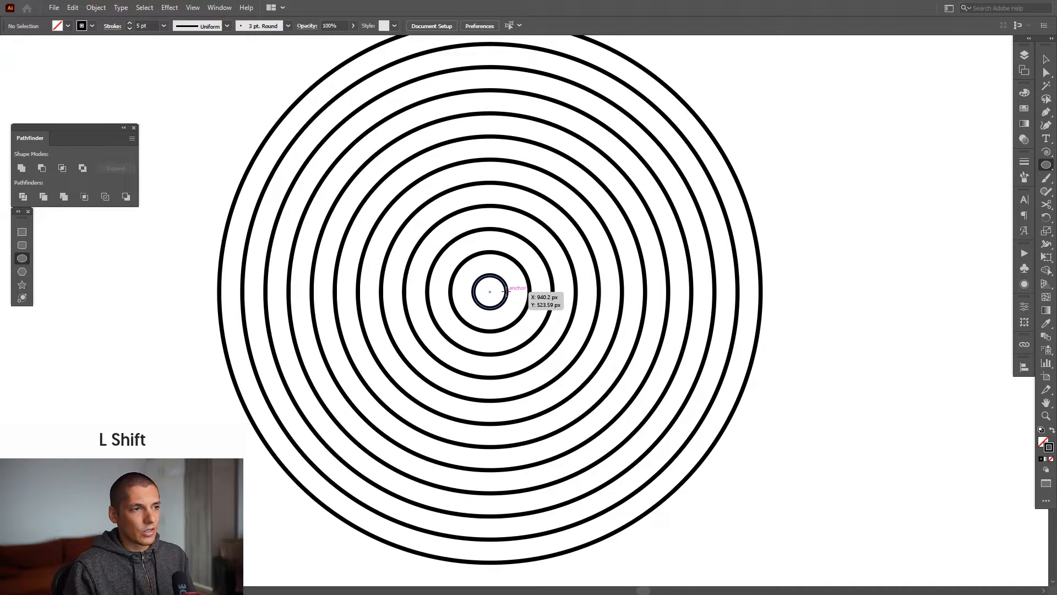
# Draw a large circle over the right rings, snapping its left anchor onto the inner ring.
pyautogui.moveTo(489, 292); pyautogui.dragTo(741, 273)
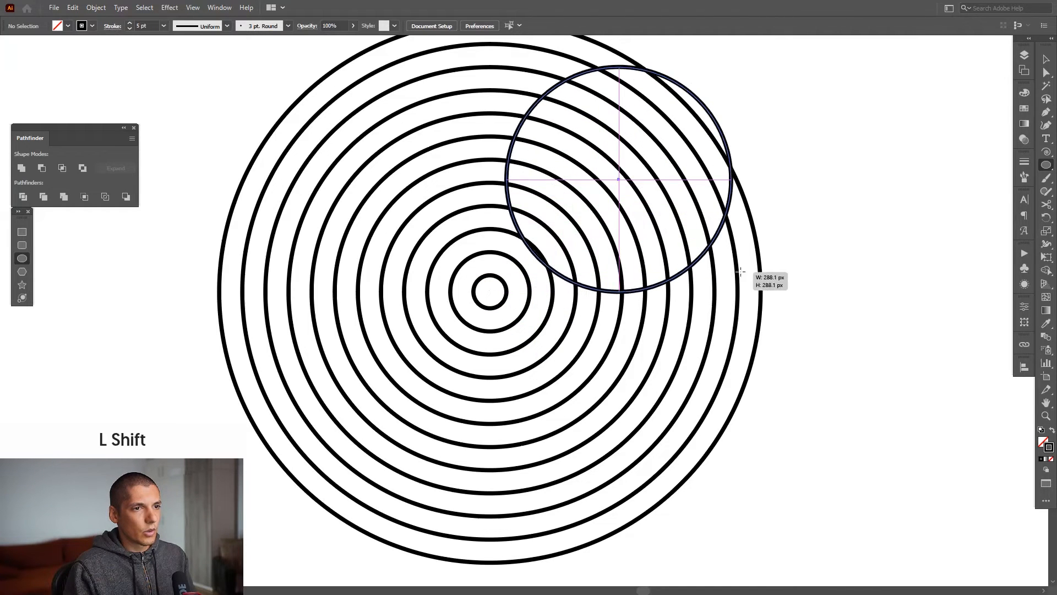
pyautogui.moveTo(742, 276); pyautogui.dragTo(760, 283)
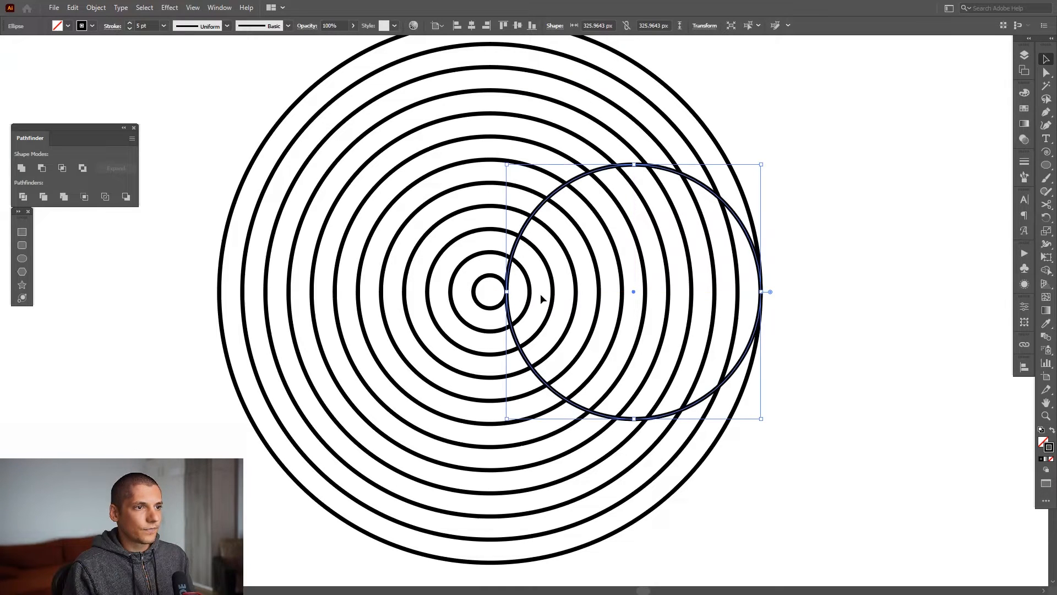
pyautogui.press('ctrl+r')
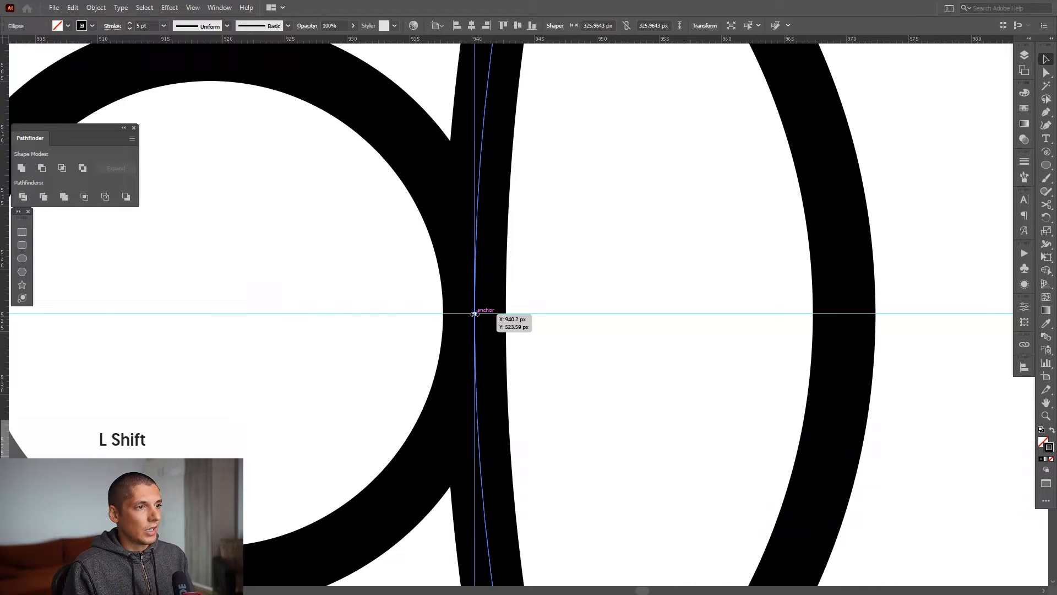
pyautogui.moveTo(476, 313); pyautogui.dragTo(508, 313)
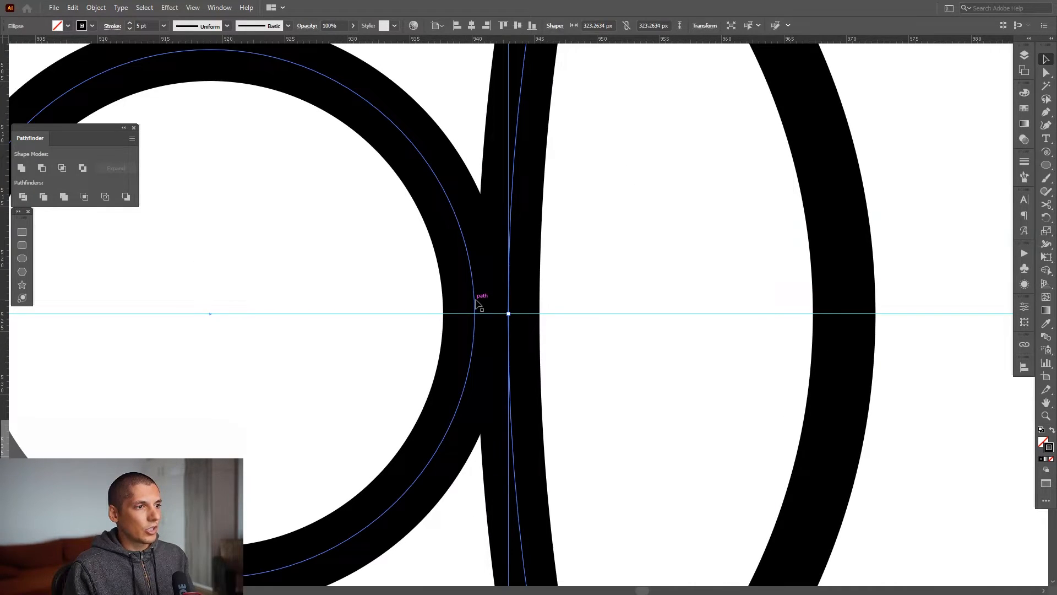
pyautogui.moveTo(489, 312)
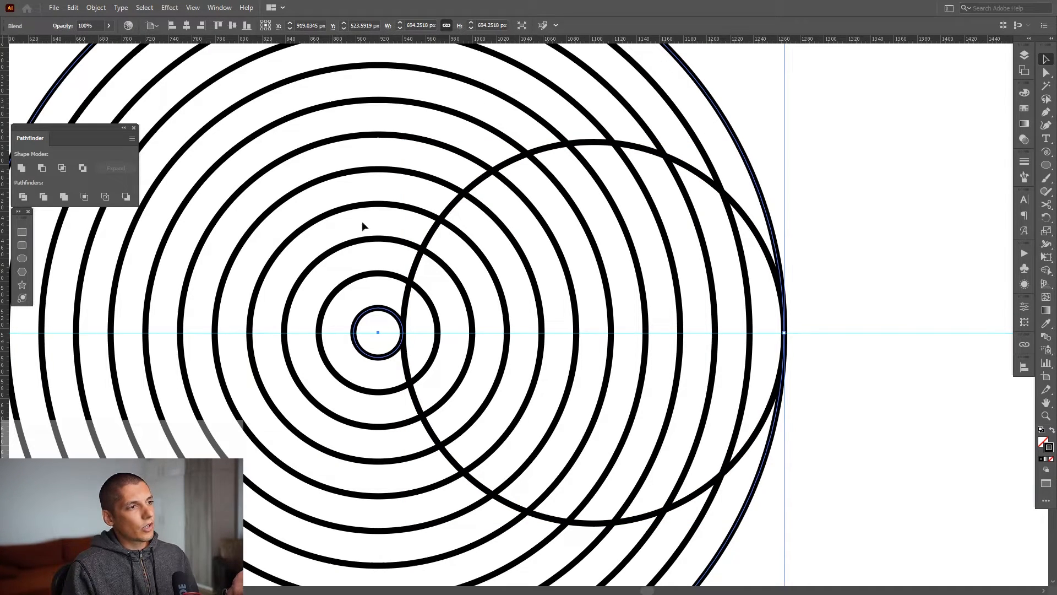
# Expand the ring blend, then add a small centred copy of the right circle.
pyautogui.click(96, 7)
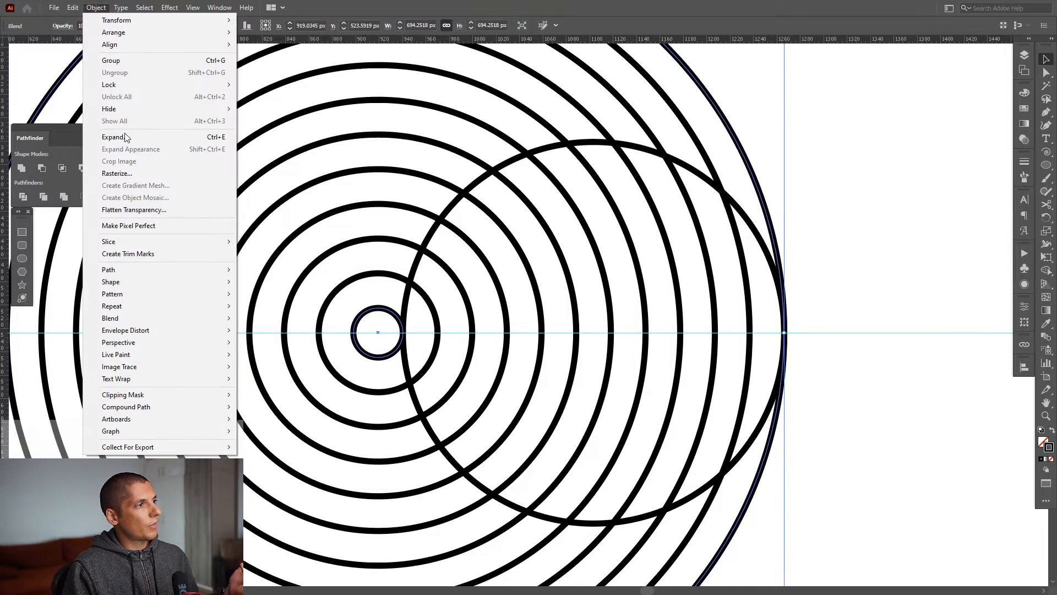
pyautogui.click(113, 137)
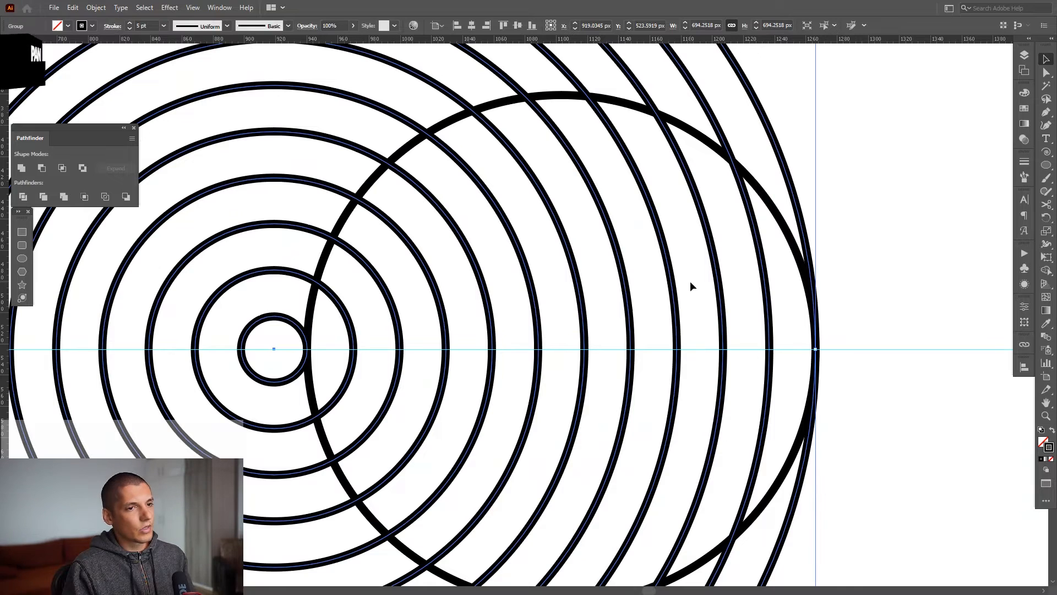
pyautogui.click(711, 142)
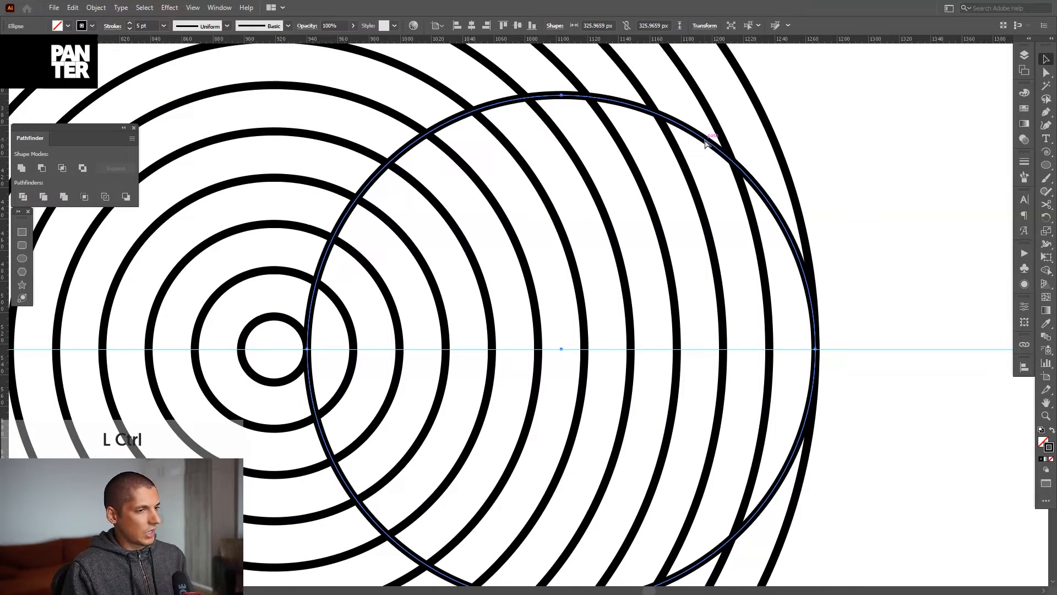
pyautogui.click(708, 143)
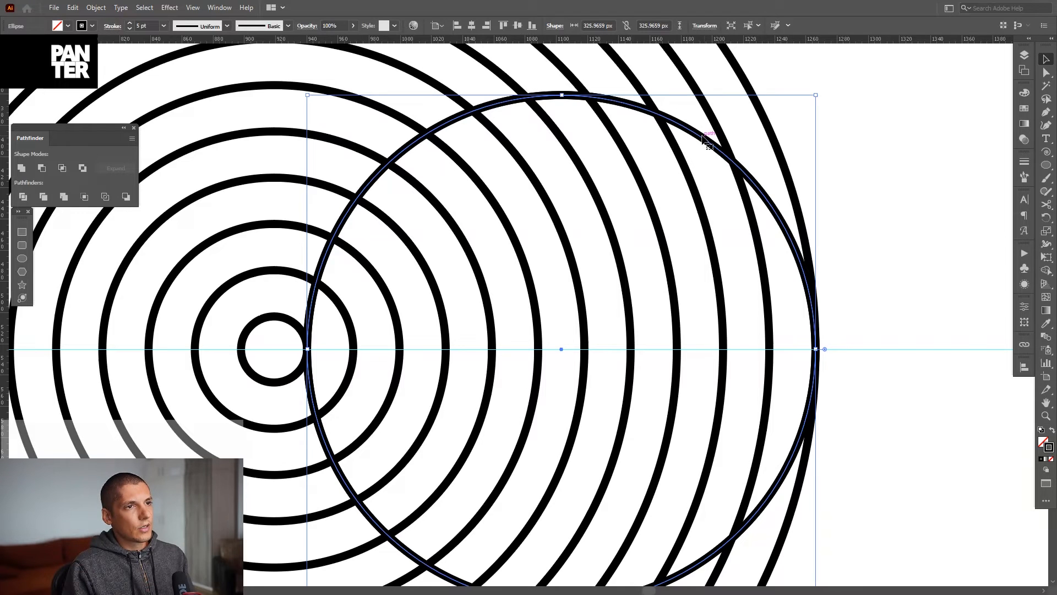
pyautogui.press('shift')
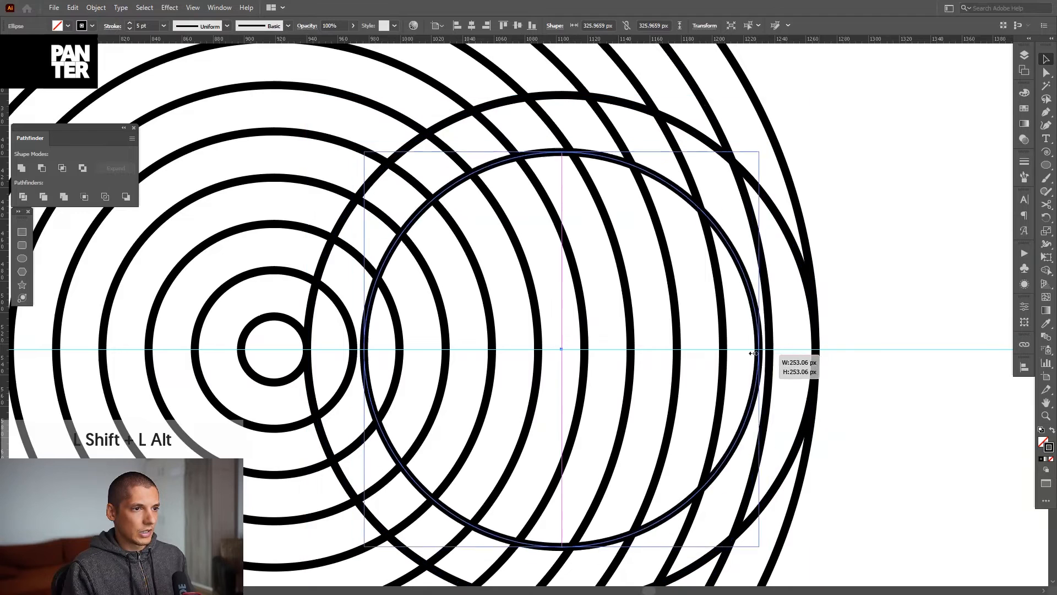
pyautogui.moveTo(754, 351); pyautogui.dragTo(583, 349)
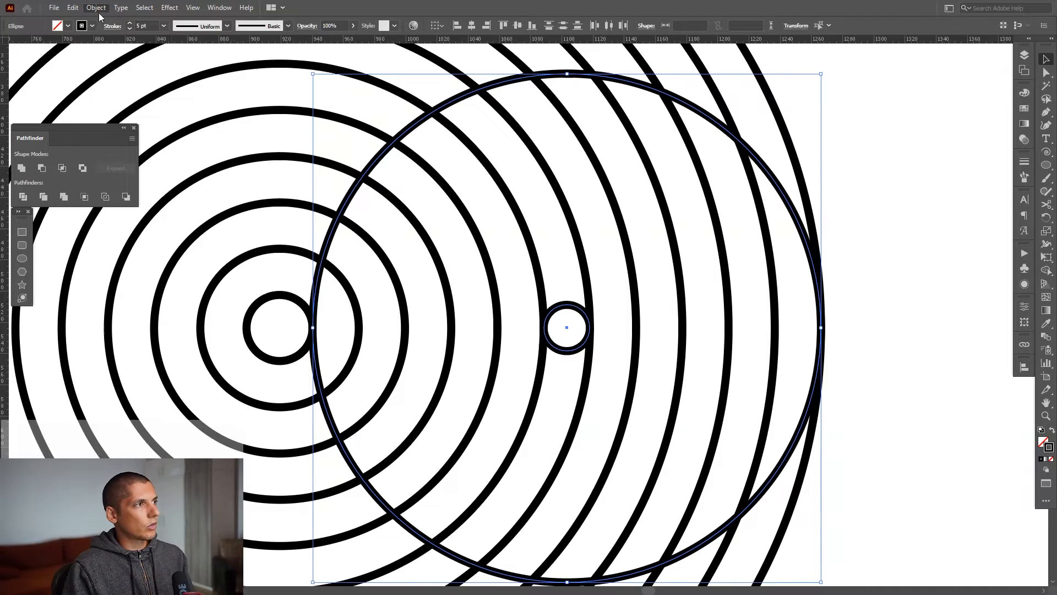
# Blend the two right-hand circles with Specified Steps set to 4.
pyautogui.click(96, 7)
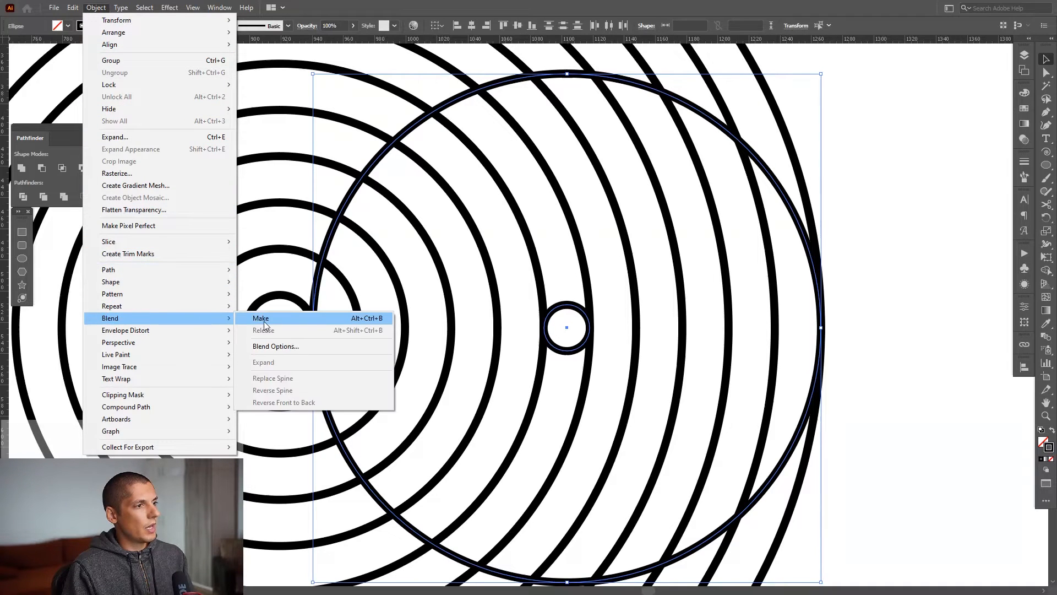
pyautogui.click(260, 317)
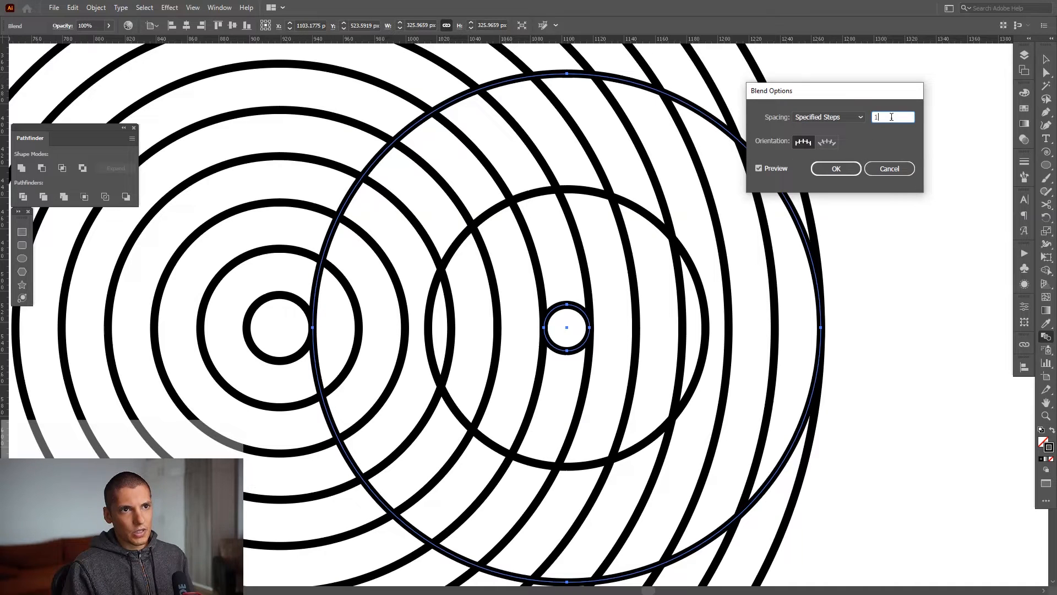
pyautogui.write('4')
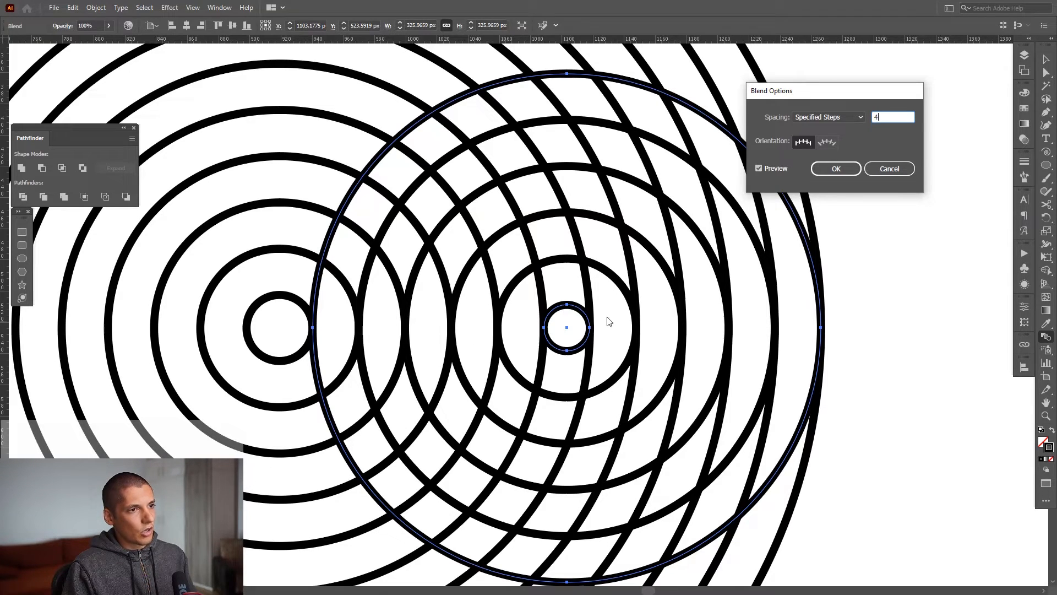
pyautogui.click(835, 168)
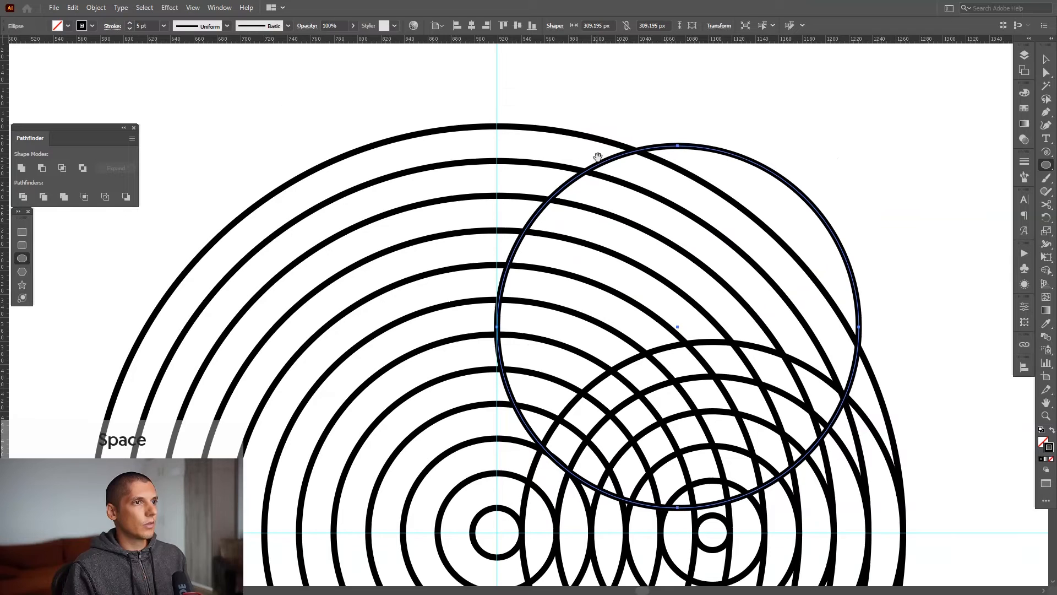
# Move the extra circle so it sits centred above the large rings.
pyautogui.moveTo(676, 327); pyautogui.dragTo(576, 327)
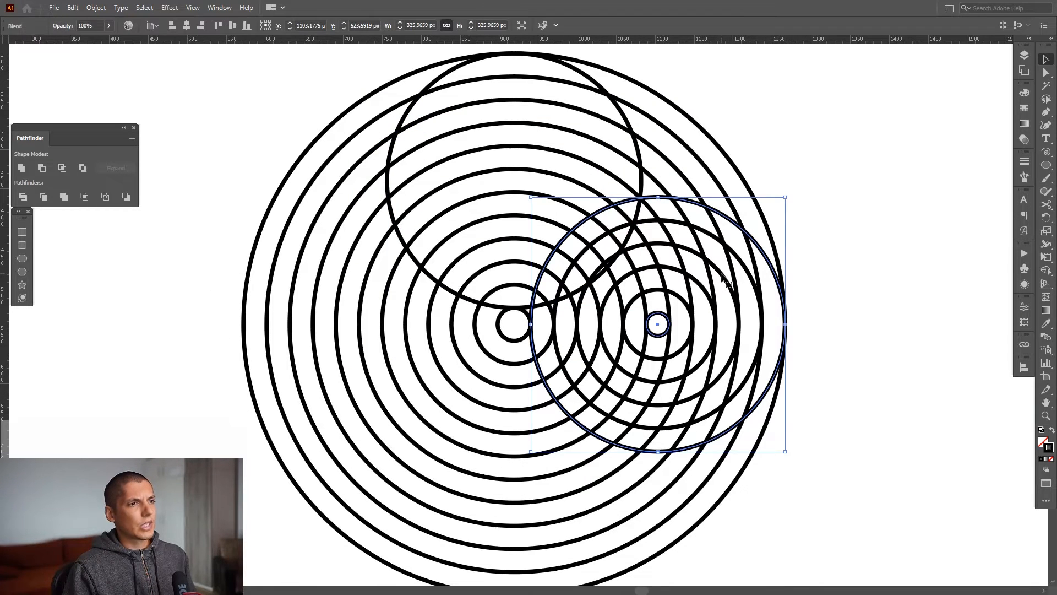
# Select and expand all ring blends, then merge overlapping ring segments with Shape Builder.
pyautogui.click(96, 7)
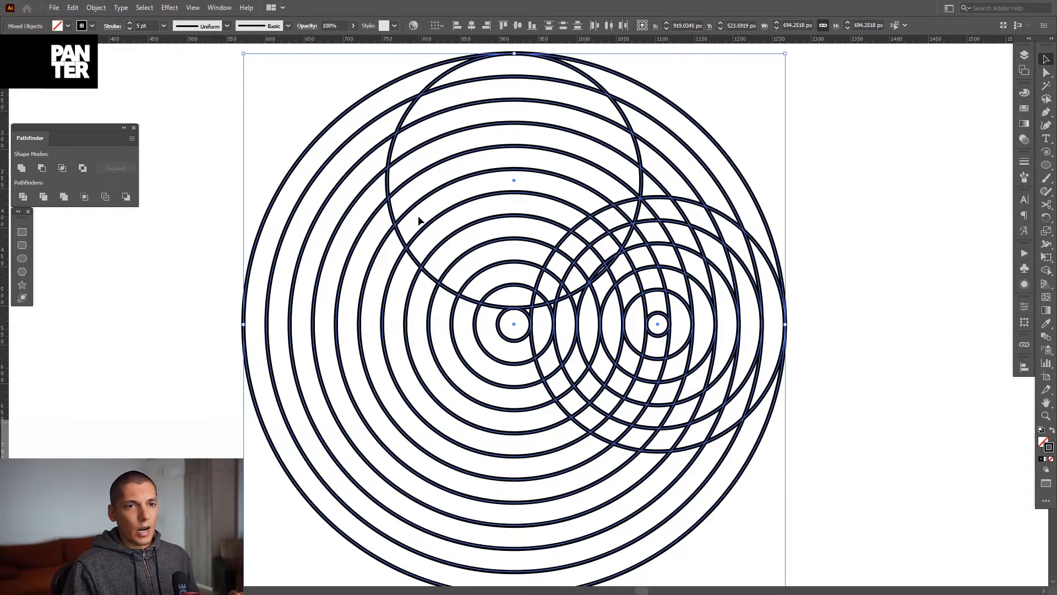
pyautogui.press('shift')
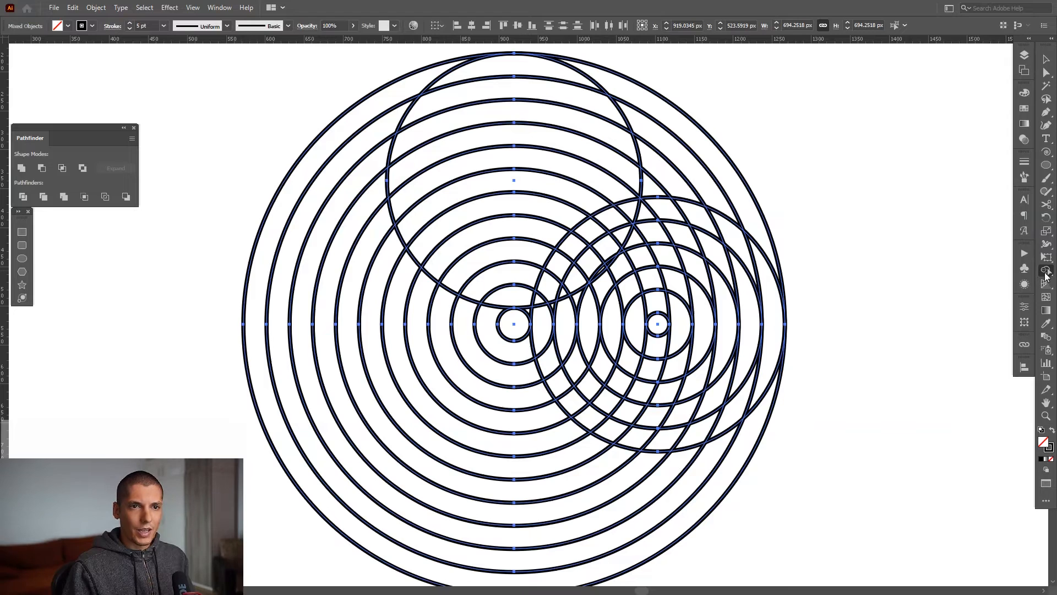
pyautogui.click(1048, 270)
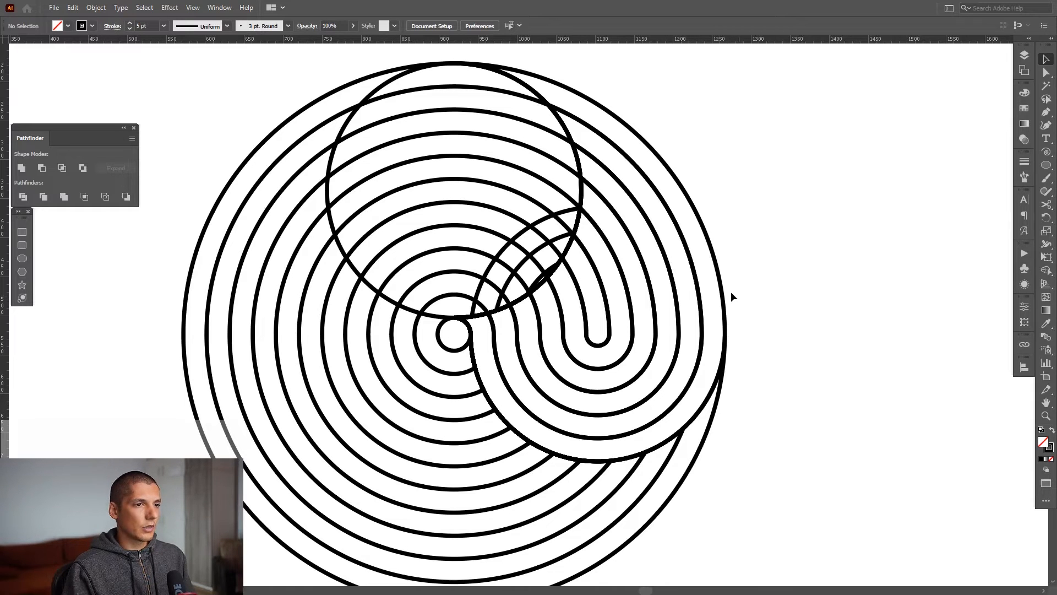
# Undo the last edit while trimming the artwork down to one petal.
pyautogui.press('ctrl+z')
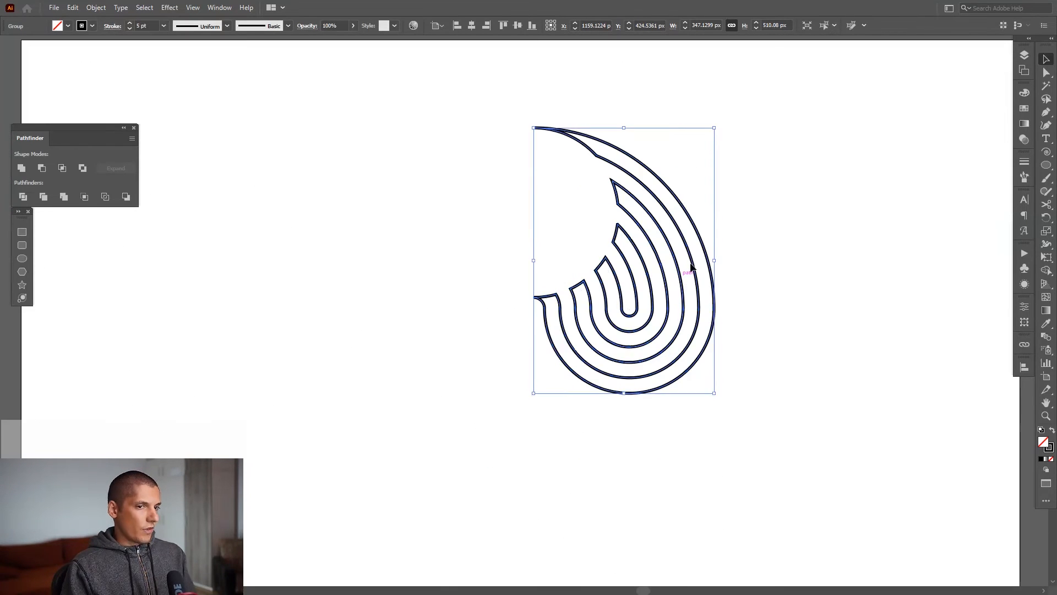
# Apply a Transform effect with 3 copies, -90° angle, and moves of 175 and 267.
pyautogui.click(169, 7)
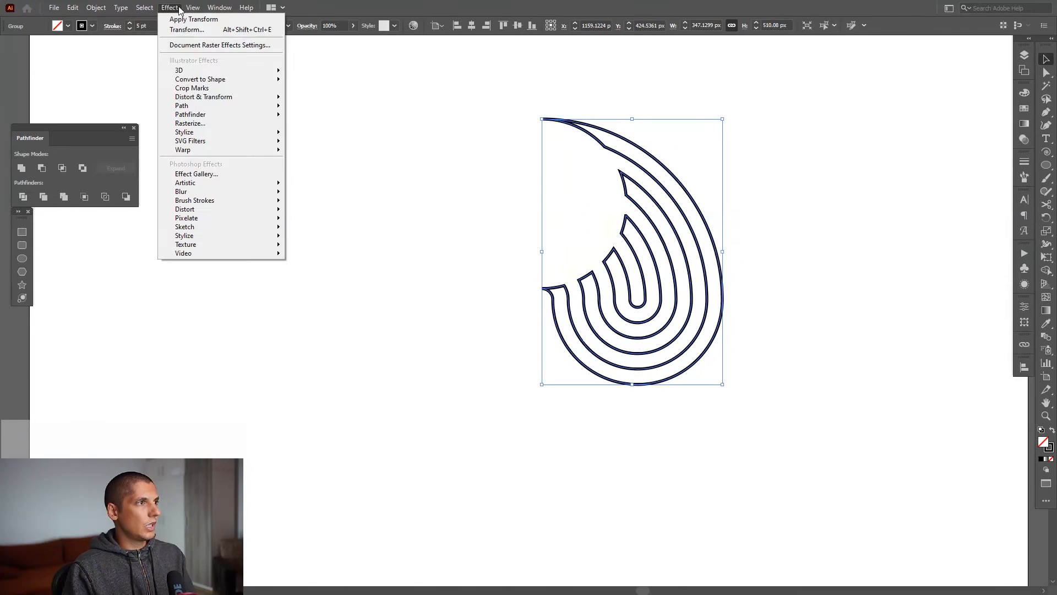
pyautogui.moveTo(203, 97)
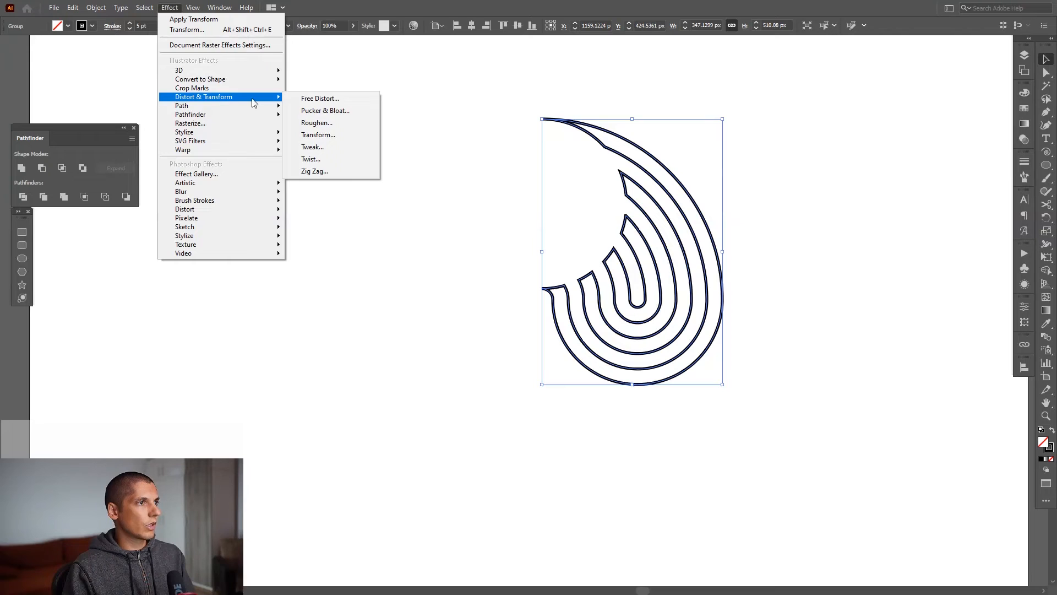
pyautogui.click(318, 134)
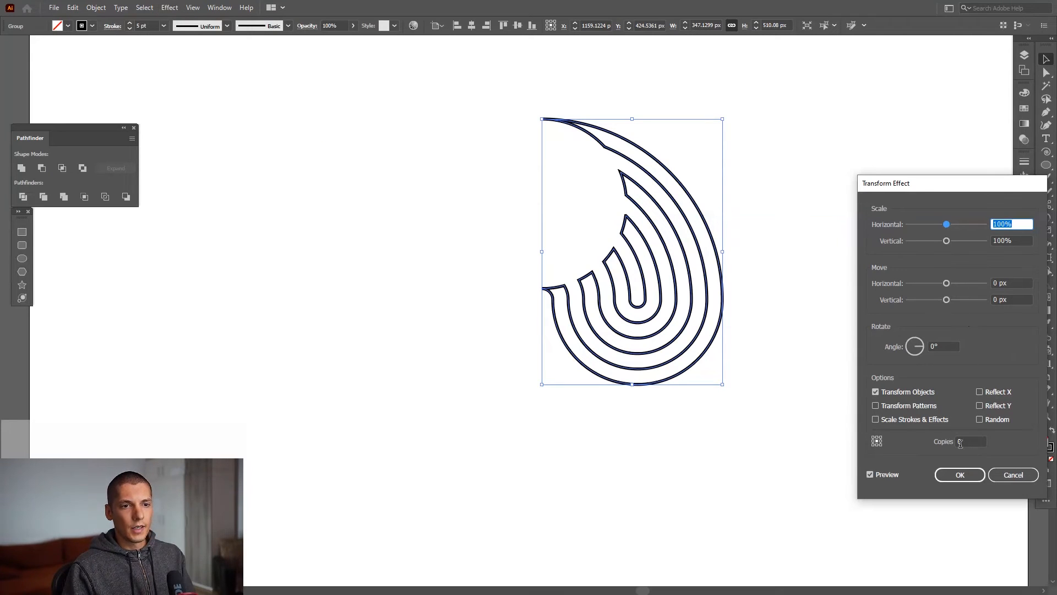
pyautogui.click(970, 441)
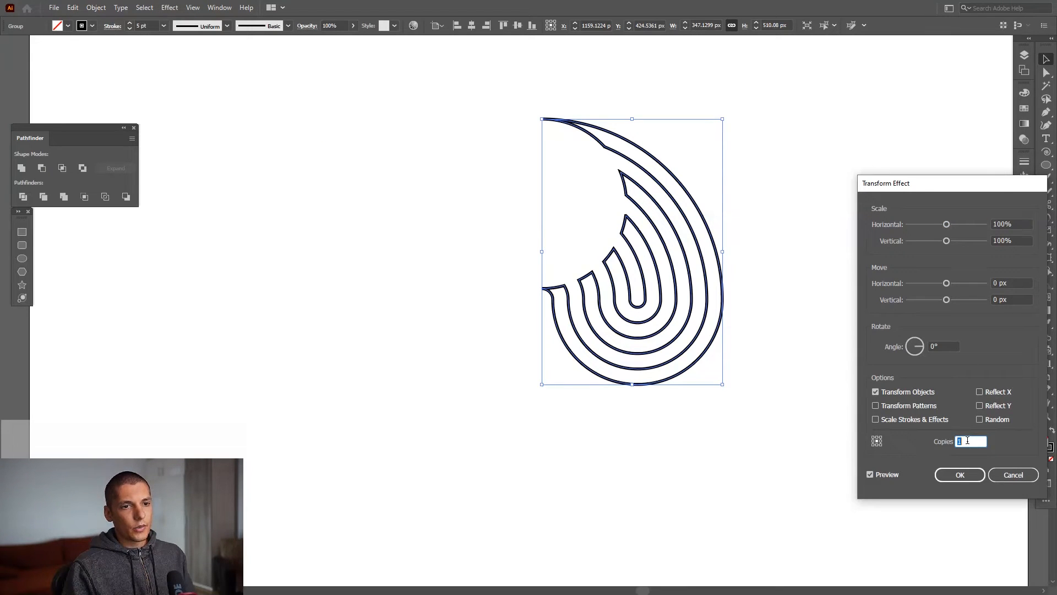
pyautogui.write('3')
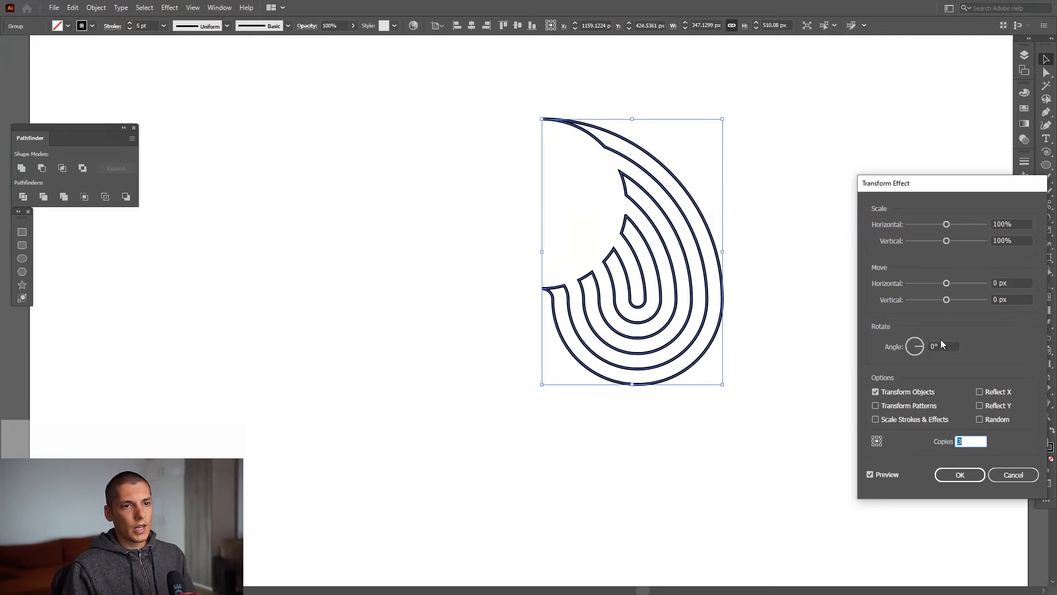
pyautogui.click(944, 346)
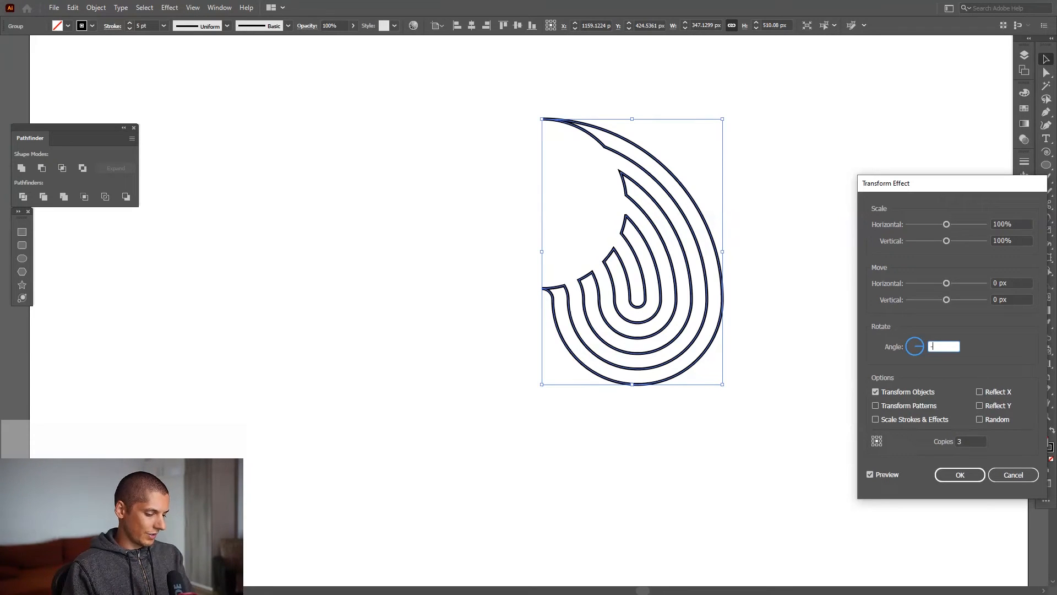
pyautogui.write('-90°')
pyautogui.click(1011, 282)
pyautogui.write('-133')
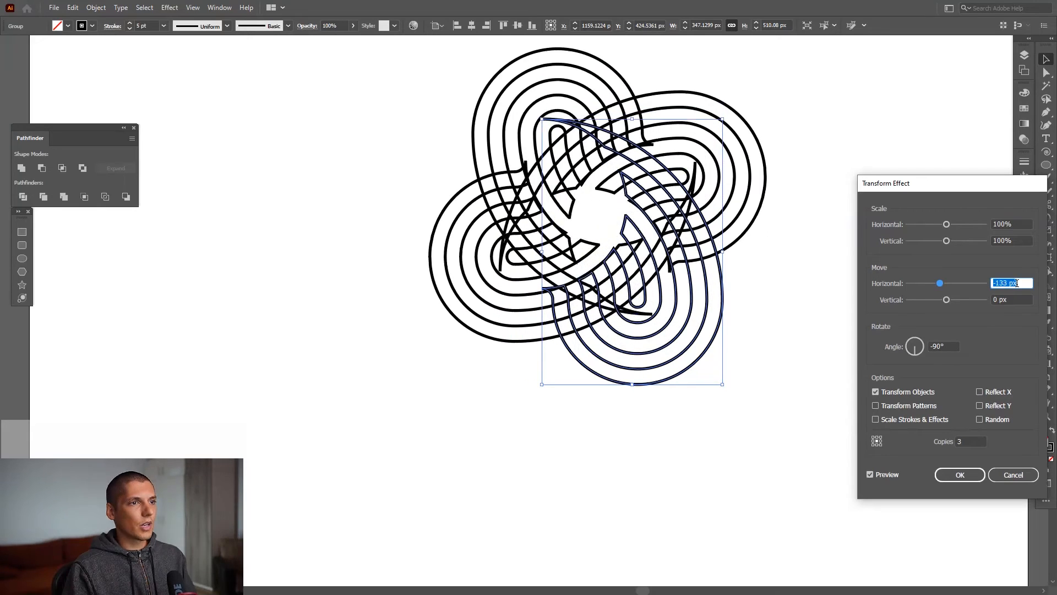
pyautogui.moveTo(940, 282); pyautogui.dragTo(908, 283)
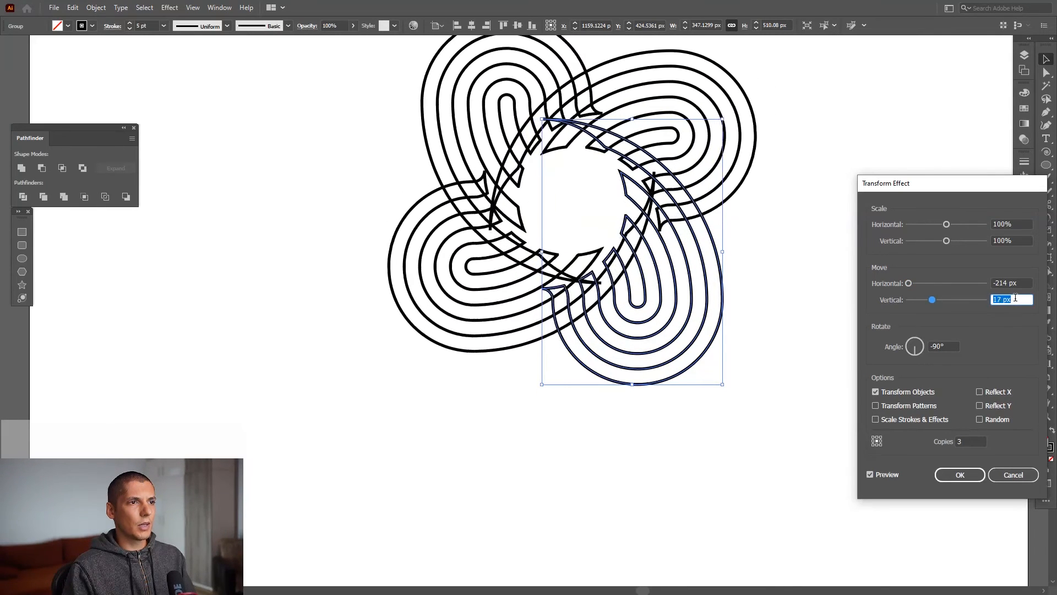
pyautogui.write('175')
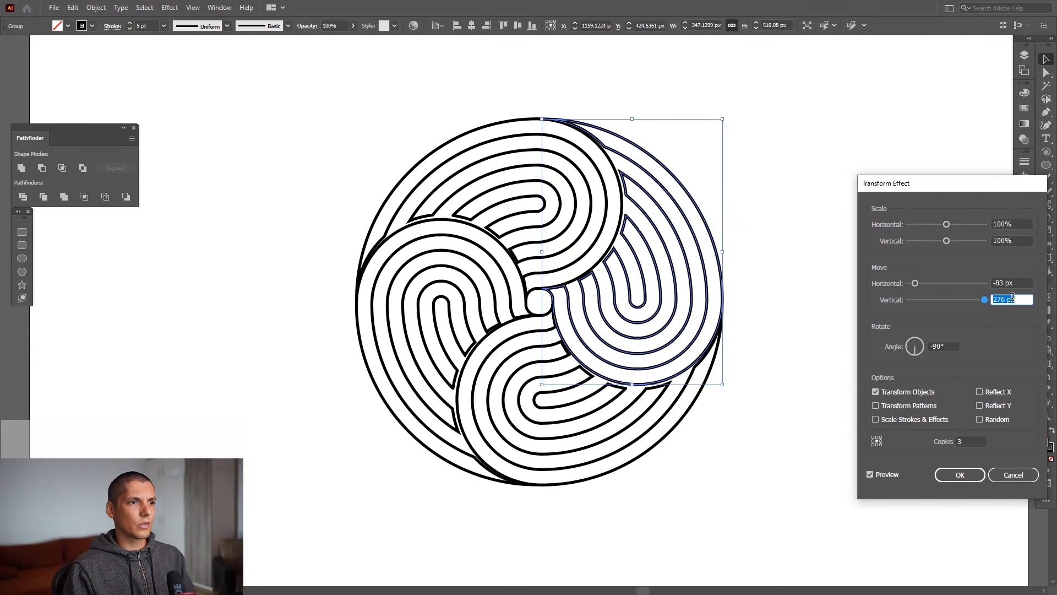
pyautogui.write('267')
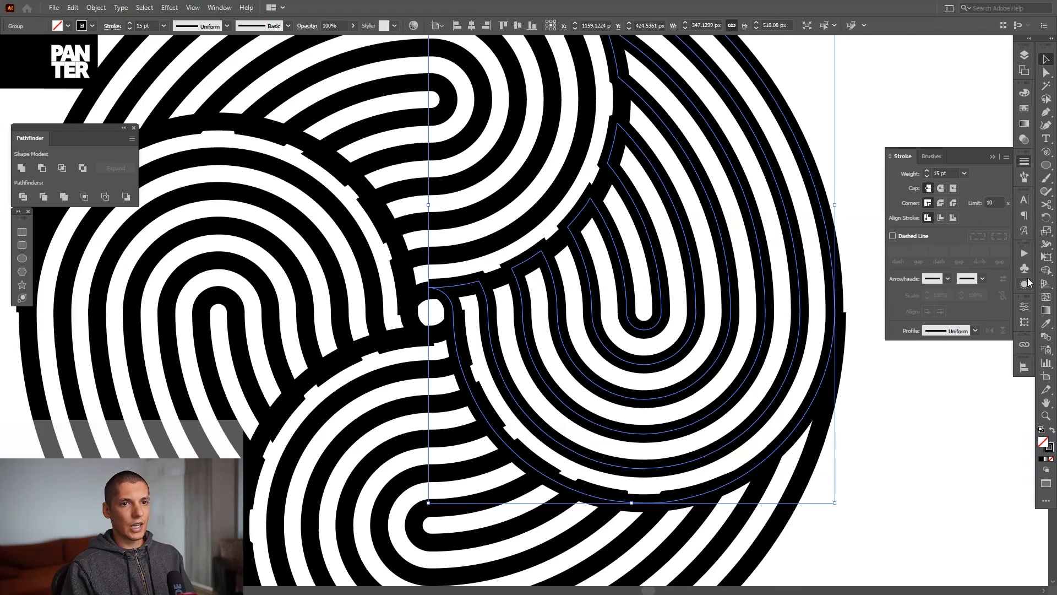
# Show the 15 pt swirl group's attributes, including its Transform effect, in the Appearance panel.
pyautogui.click(1023, 283)
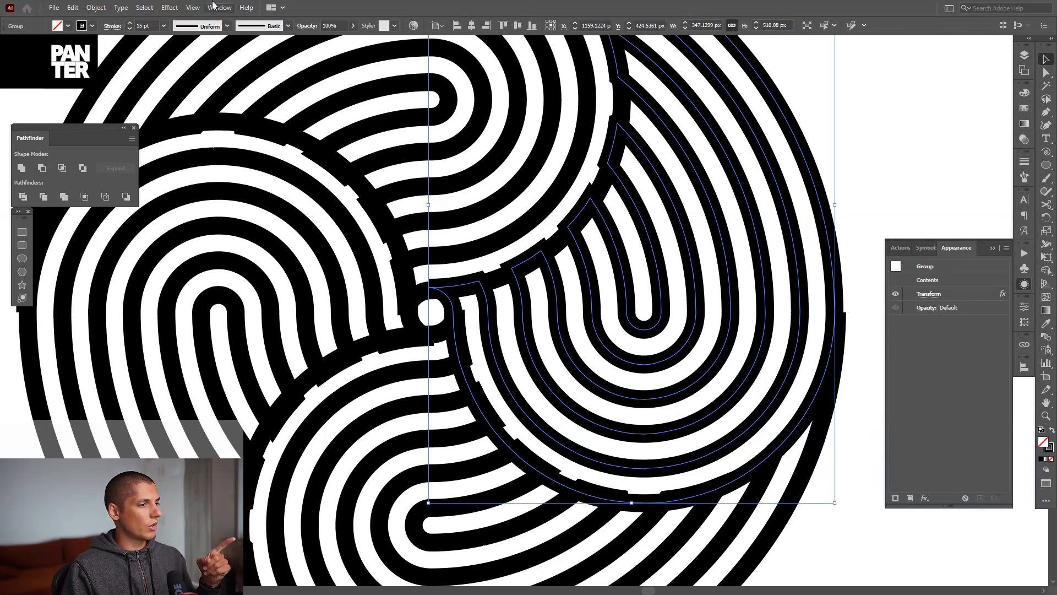
# Adjust the Transform effect's Move Horizontal offset, then pan across the closed emblem.
pyautogui.click(219, 7)
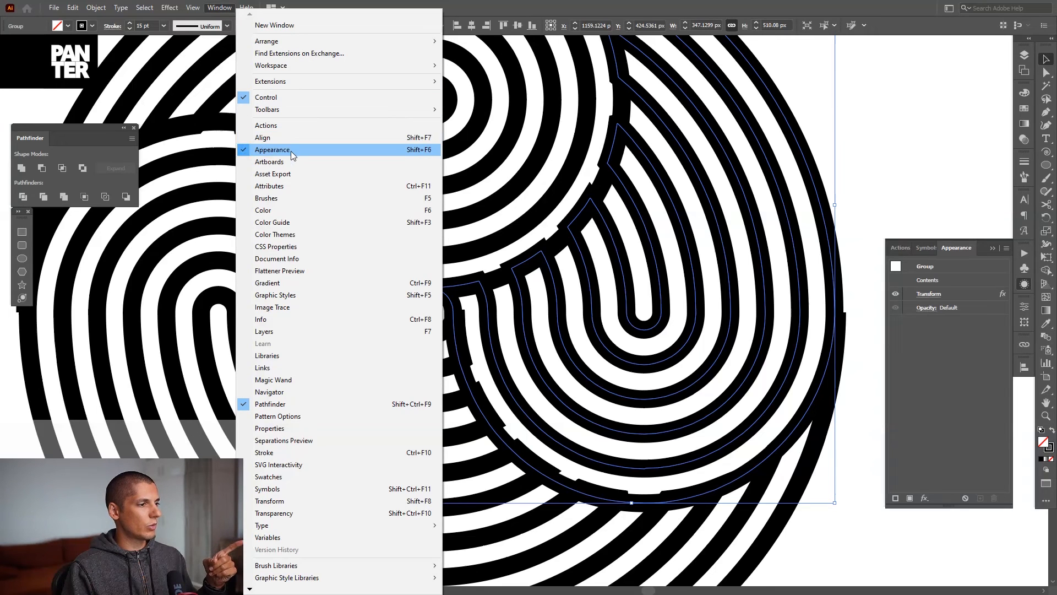
pyautogui.click(272, 150)
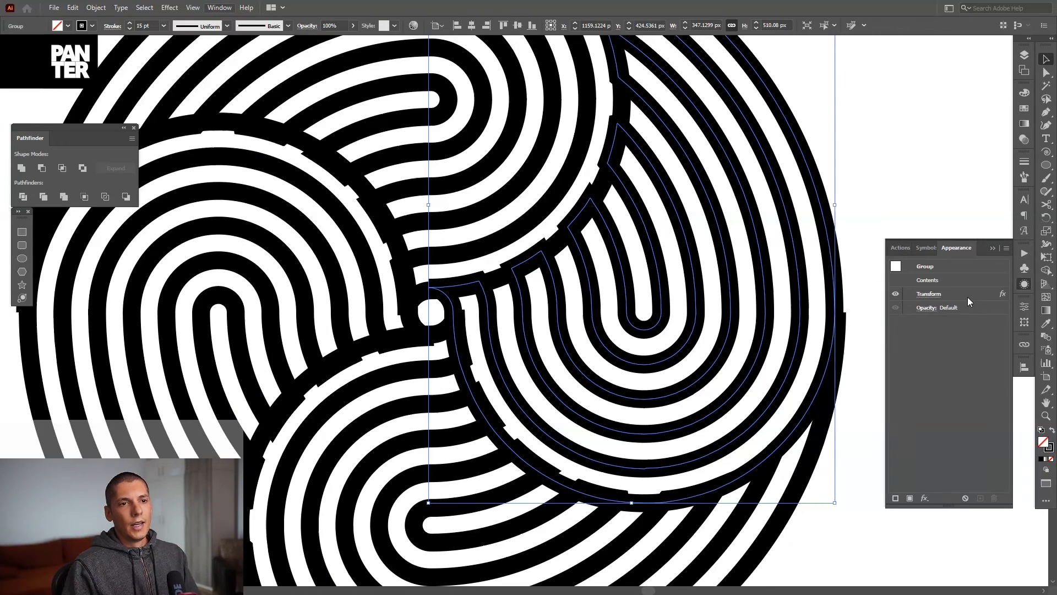
pyautogui.moveTo(929, 293)
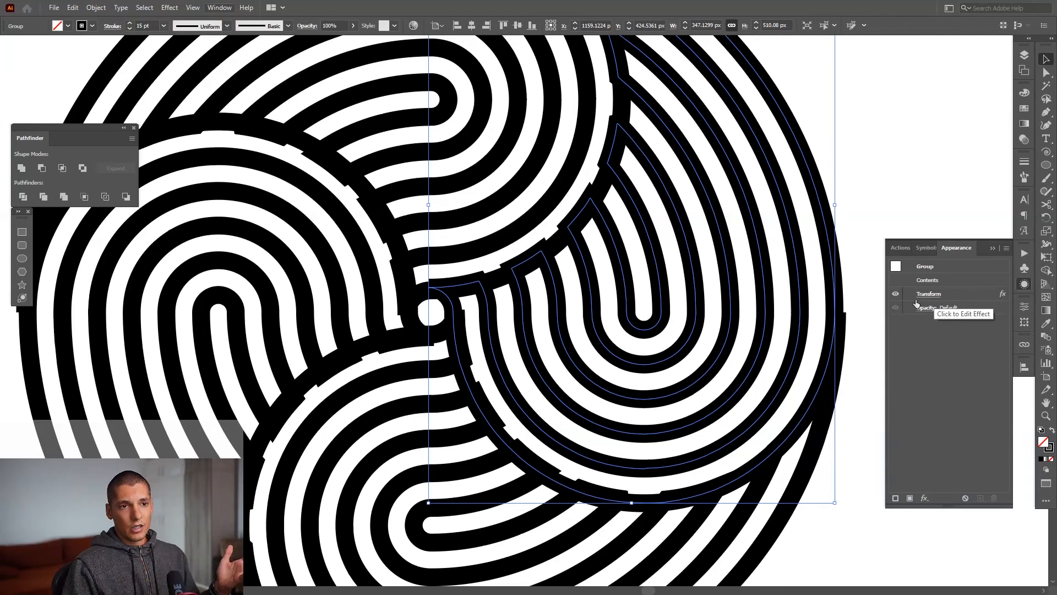
pyautogui.click(929, 294)
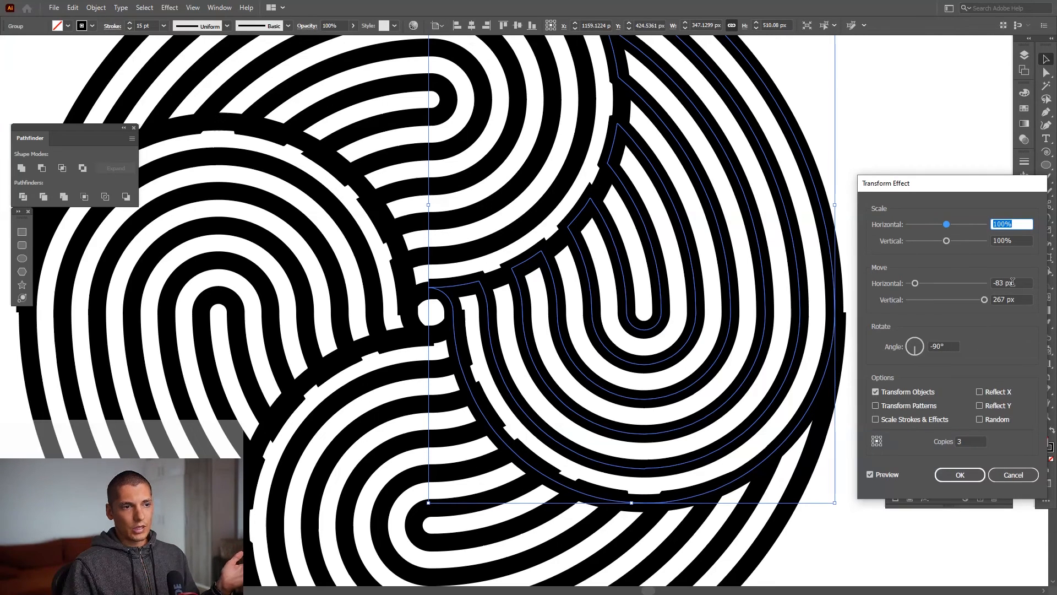
pyautogui.click(1010, 300)
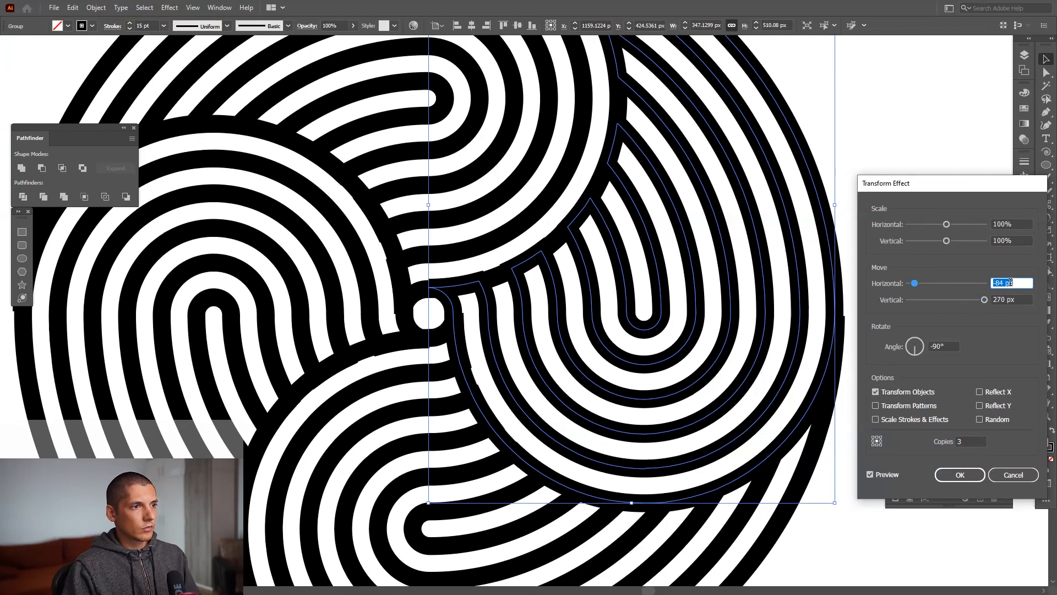
pyautogui.click(958, 474)
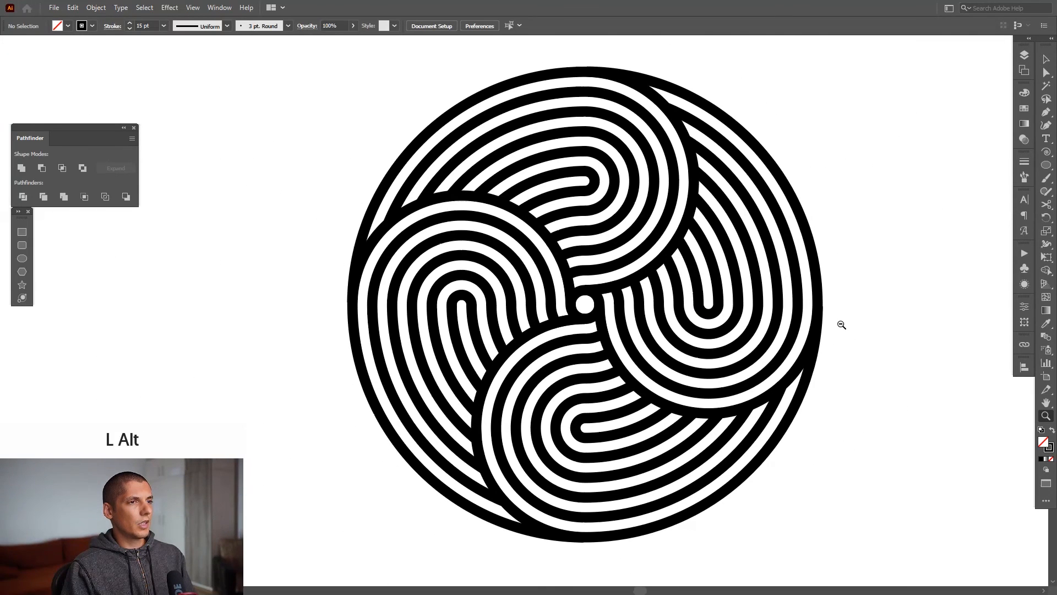
pyautogui.press('space')
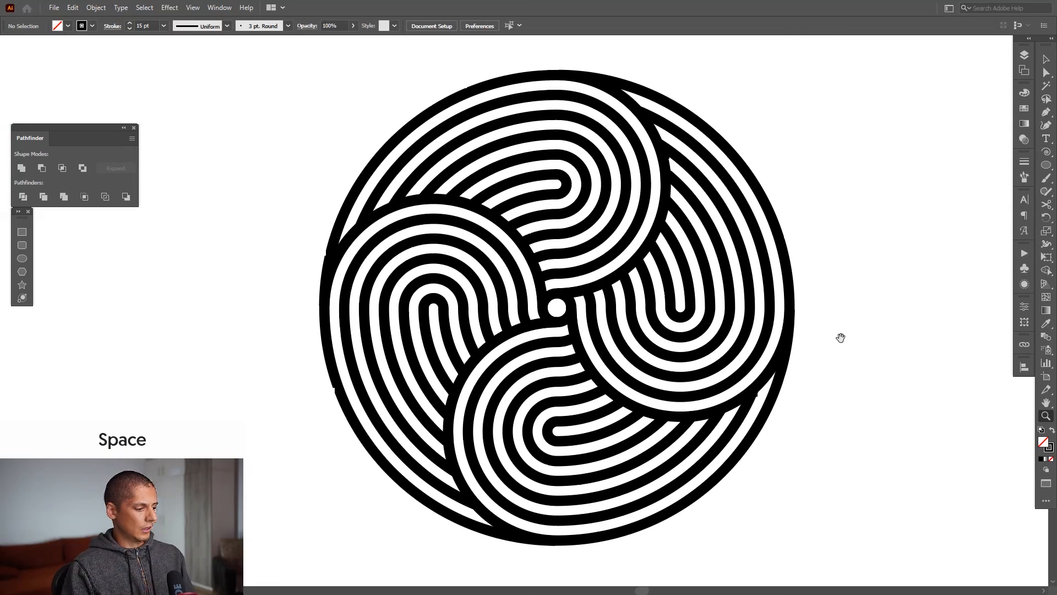